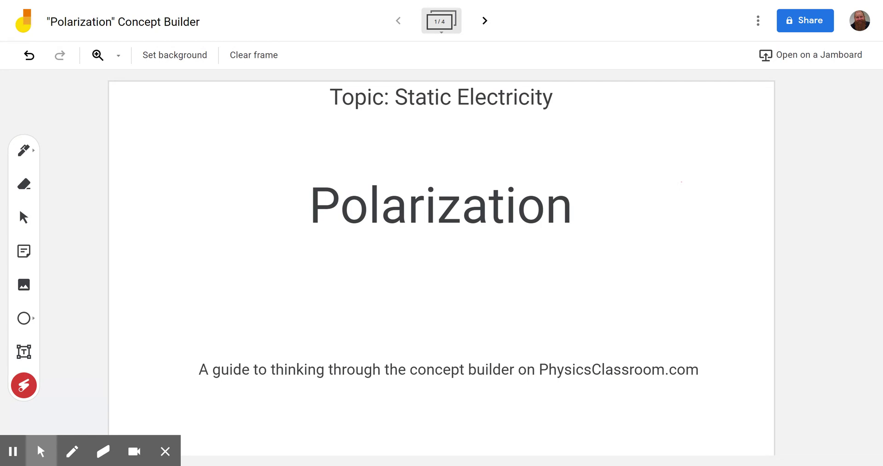
Advance the board from the Polarization title frame to frame 2 of 4
click(484, 20)
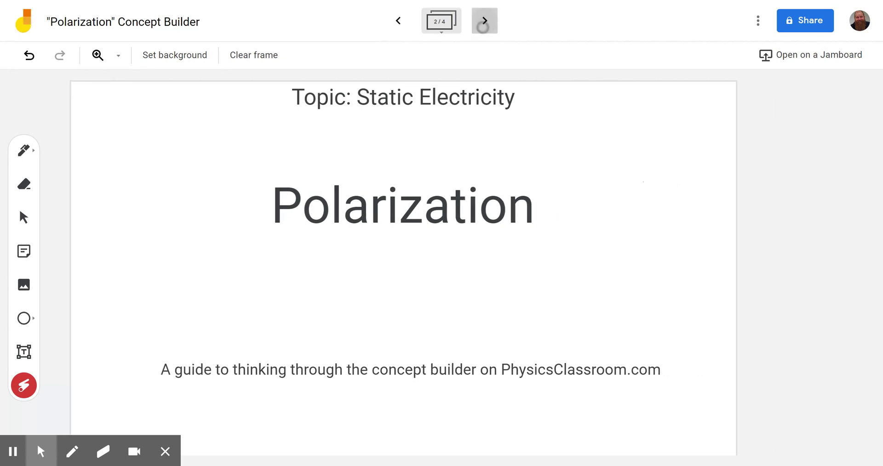
click(483, 20)
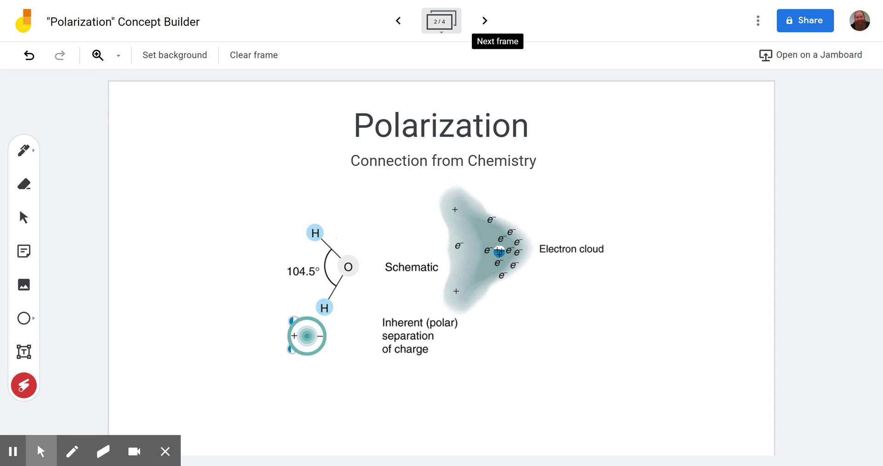
drag(304, 211, 318, 338)
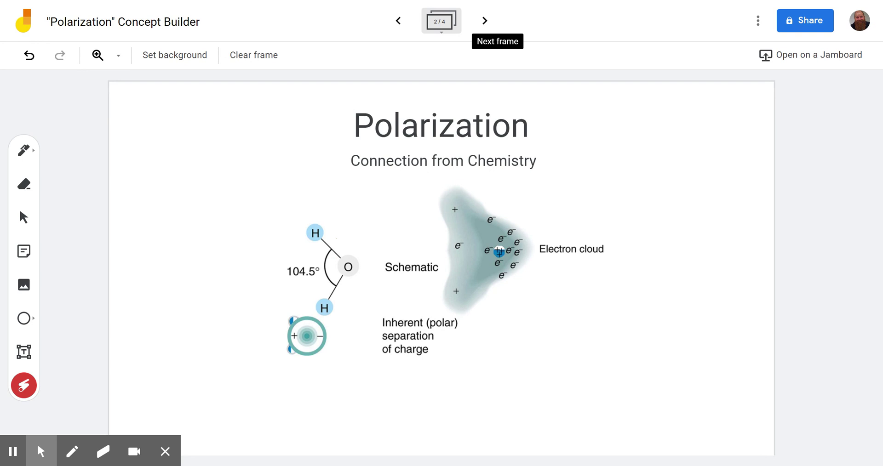
drag(512, 231, 501, 265)
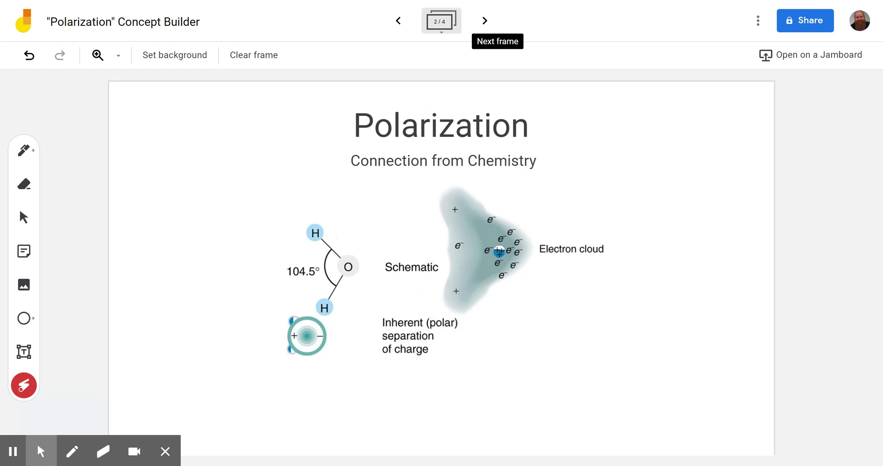
drag(453, 180, 451, 337)
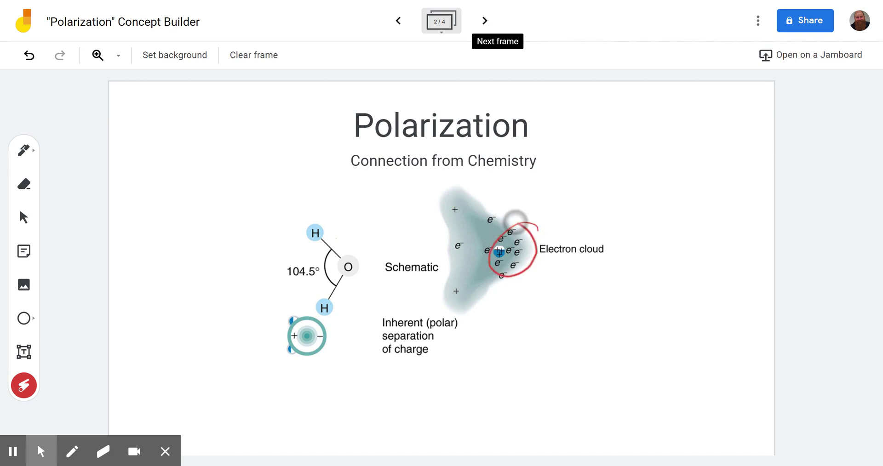
drag(462, 189, 451, 343)
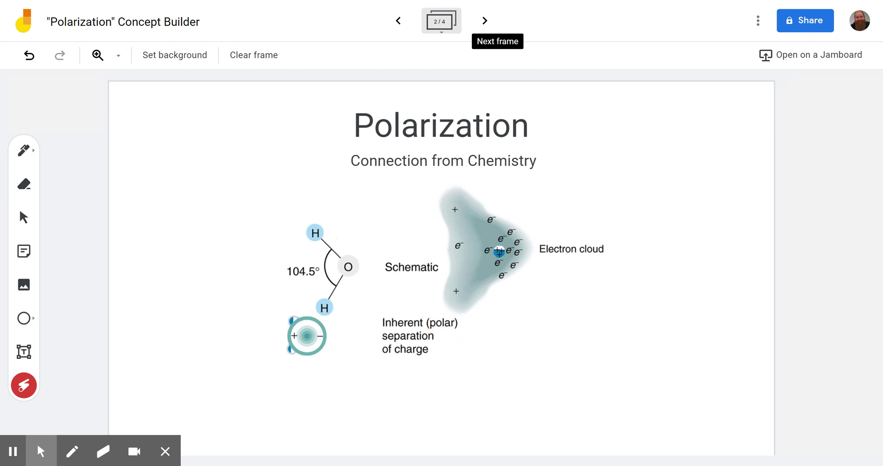
Sketch a circled positive charge beside the middle block on frame 3, then advance to the Sample problems frame
click(484, 20)
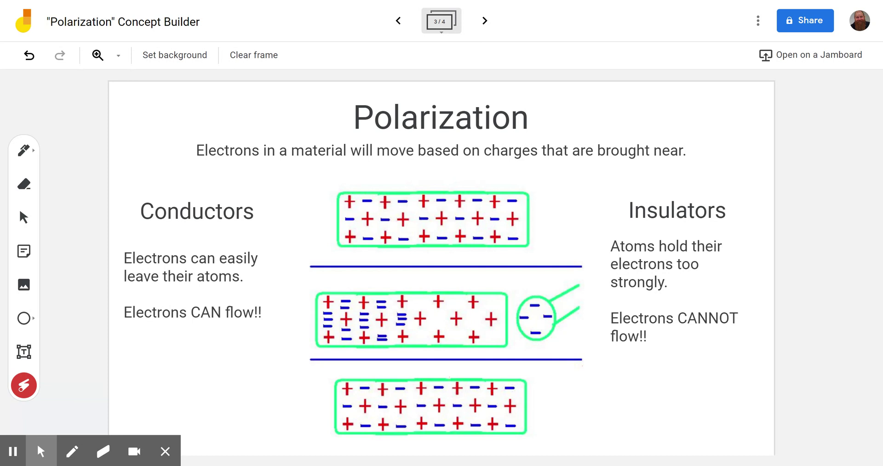
drag(451, 293, 501, 344)
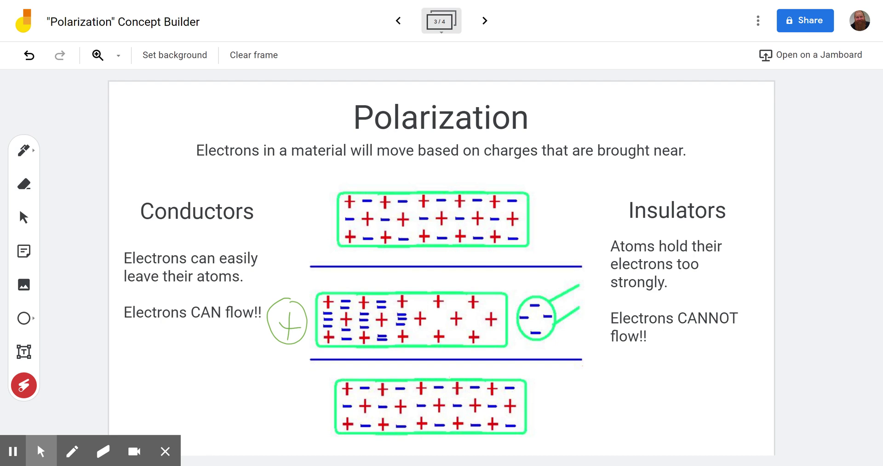
click(483, 21)
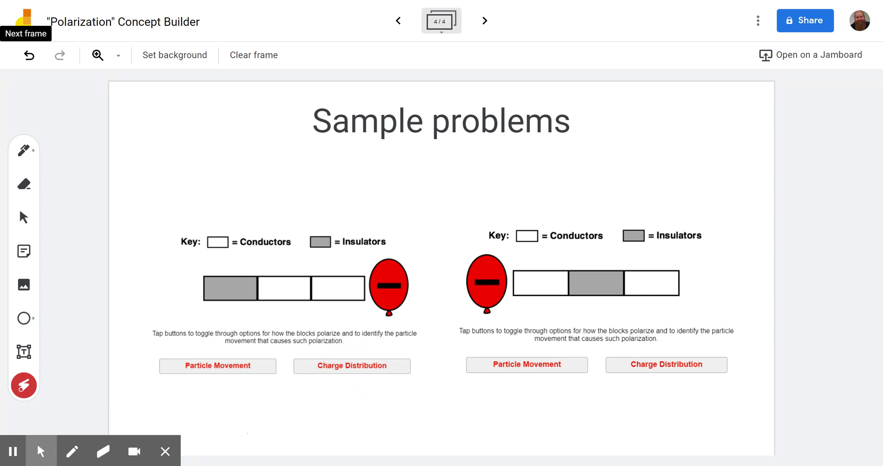
Draw a green leftward arrow above the left problem's blocks showing electrons moving away from the balloon
click(24, 150)
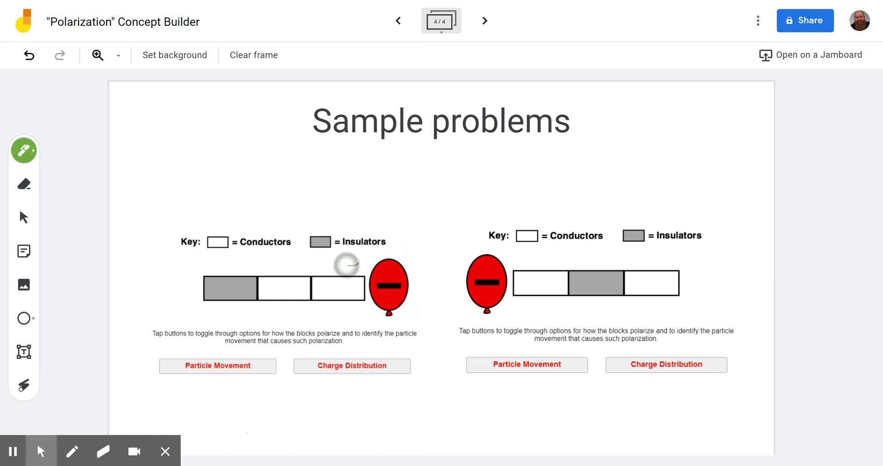
drag(360, 263, 267, 263)
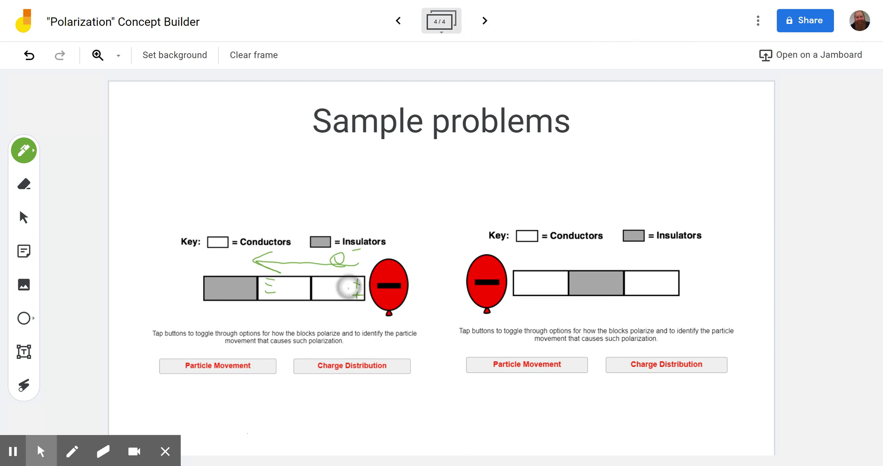
mouse_move(349, 288)
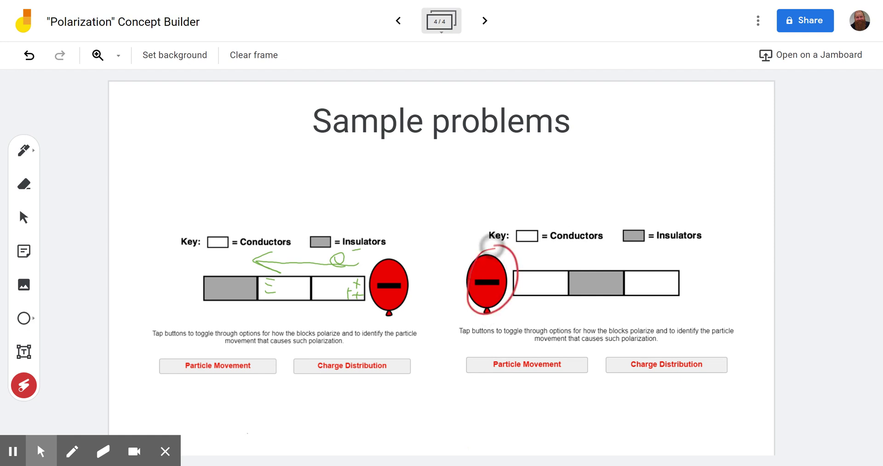
Draw a green rightward electron-movement arrow above the right problem's first block and mark charges in it
click(23, 150)
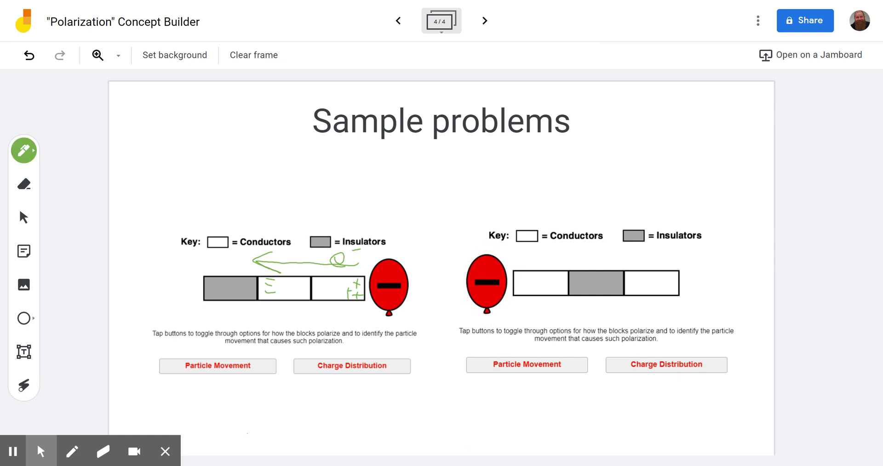
drag(521, 258, 563, 256)
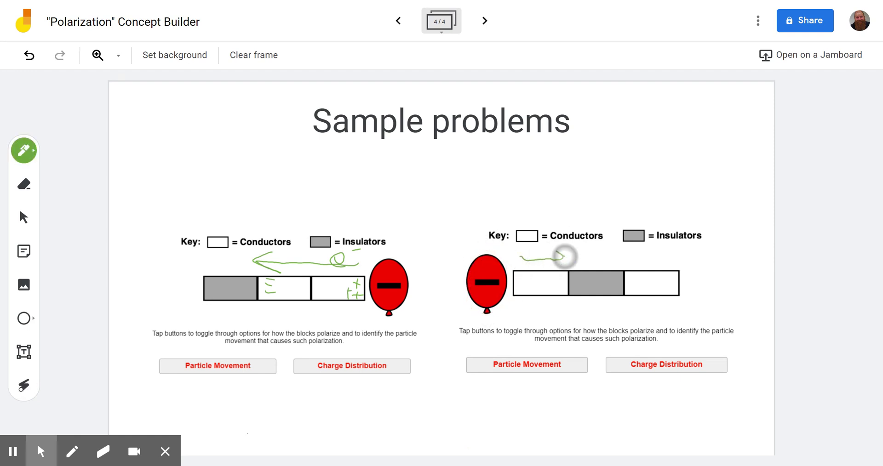
drag(529, 256, 560, 257)
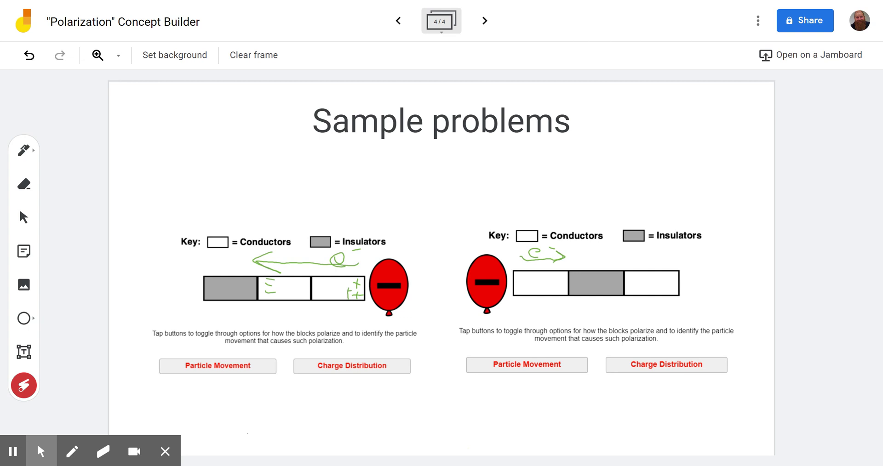
click(23, 150)
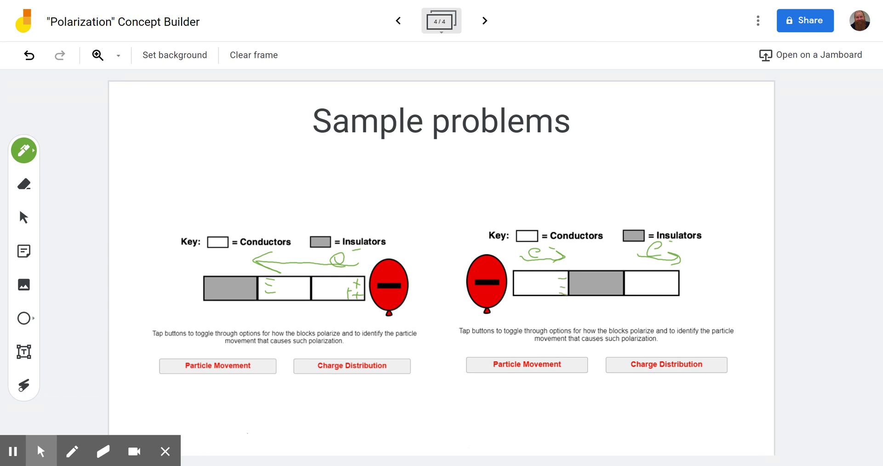
click(524, 284)
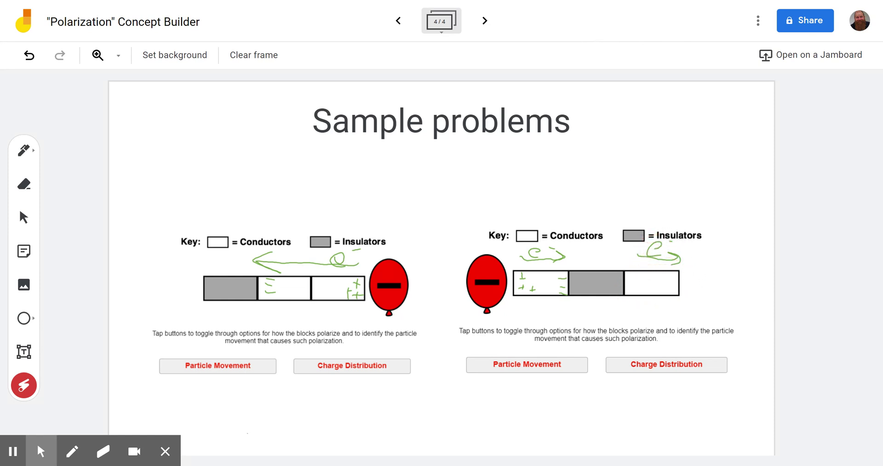
click(24, 151)
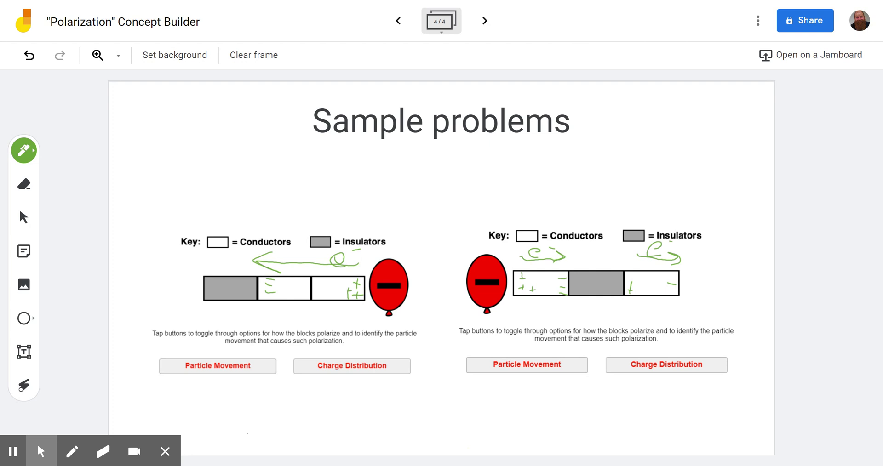
Circle the minus marks in the middle block with the fading laser pointer
click(23, 386)
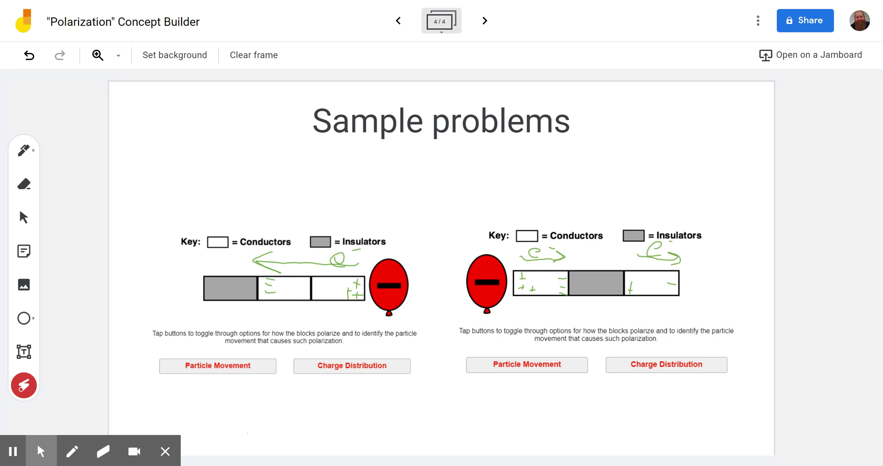
drag(262, 281, 282, 296)
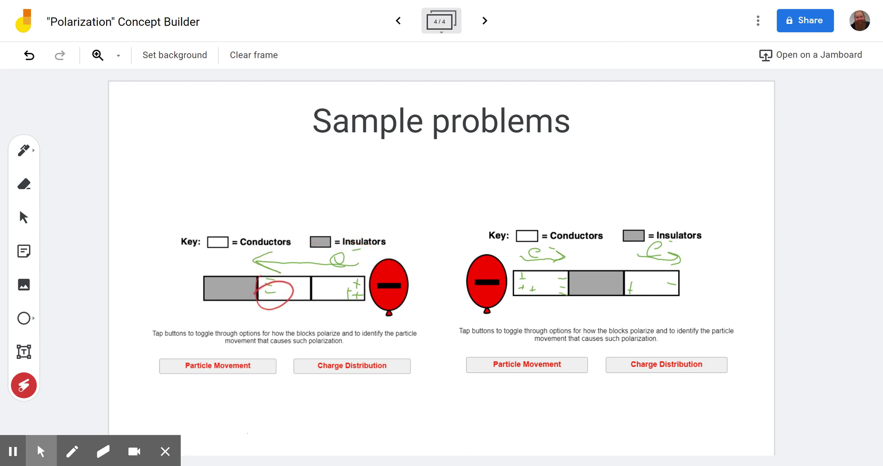